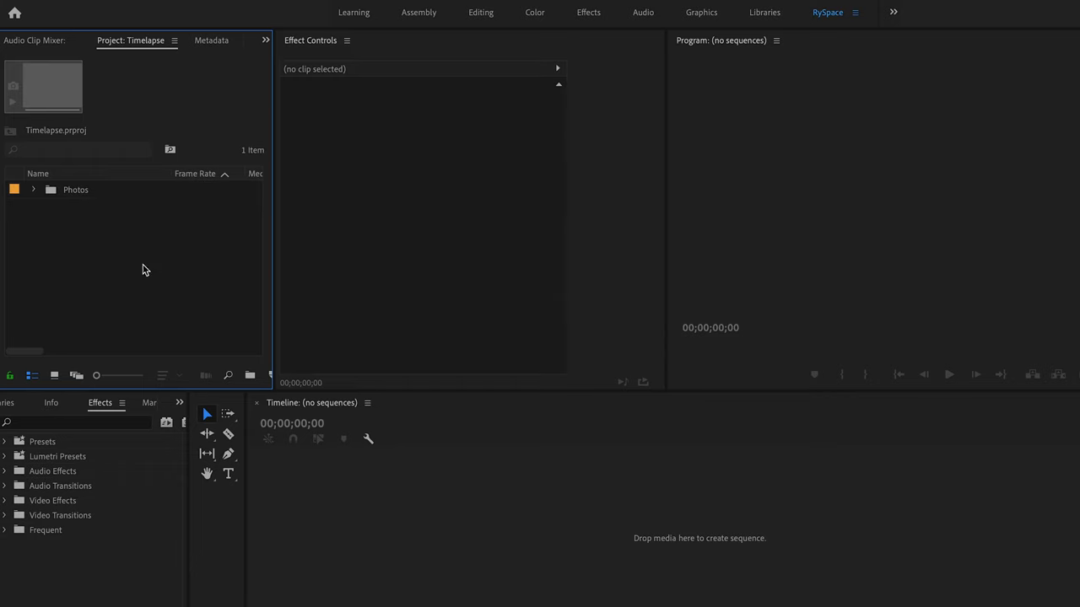
- Begin a new sequence from the Project panel's New Item menu
{"action": "right_click", "coordinate": [143, 270]}
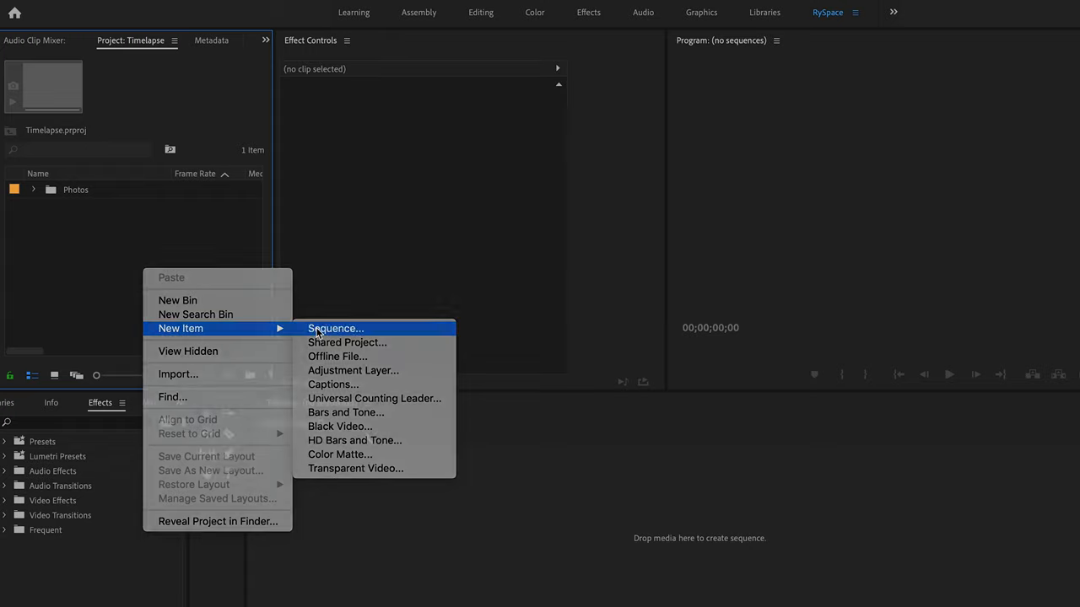
{"action": "left_click", "coordinate": [334, 329]}
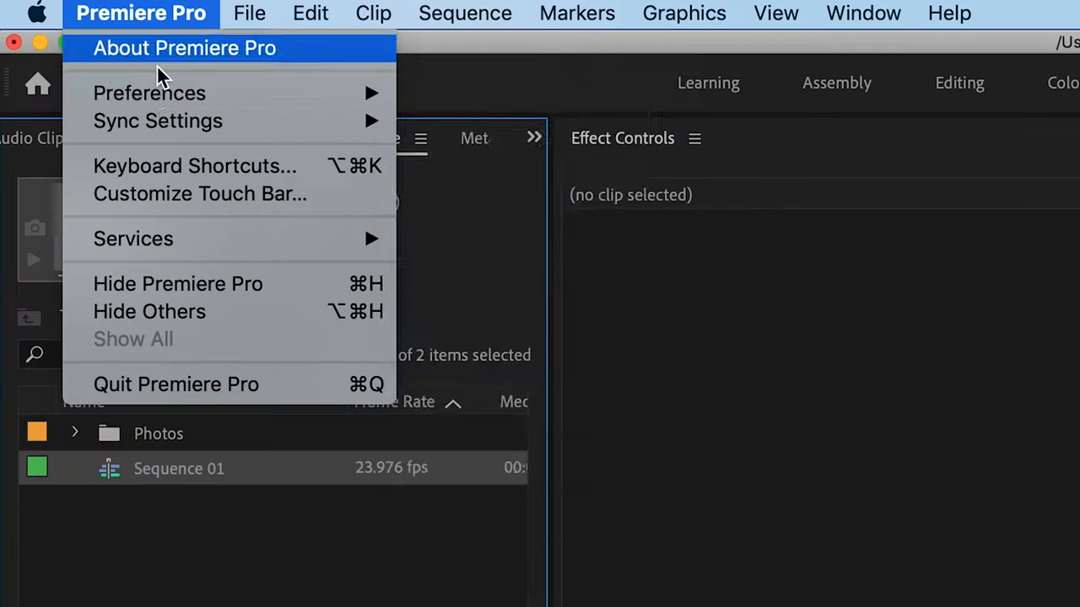
{"action": "mouse_move", "coordinate": [148, 93]}
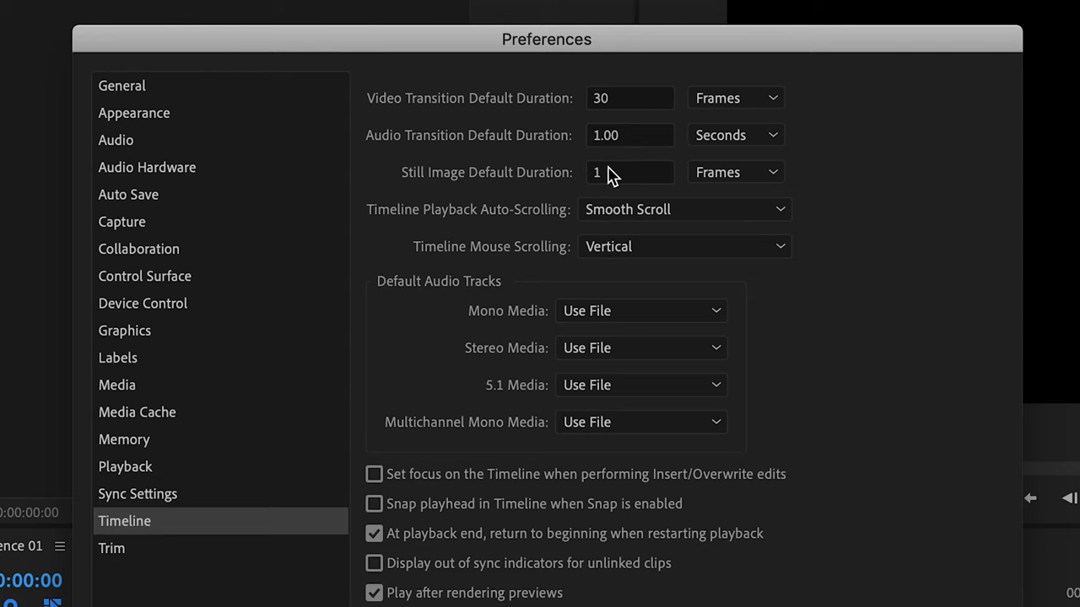
- Set the Still Image Default Duration to 1 frame in Timeline preferences and confirm
{"action": "left_click", "coordinate": [631, 172]}
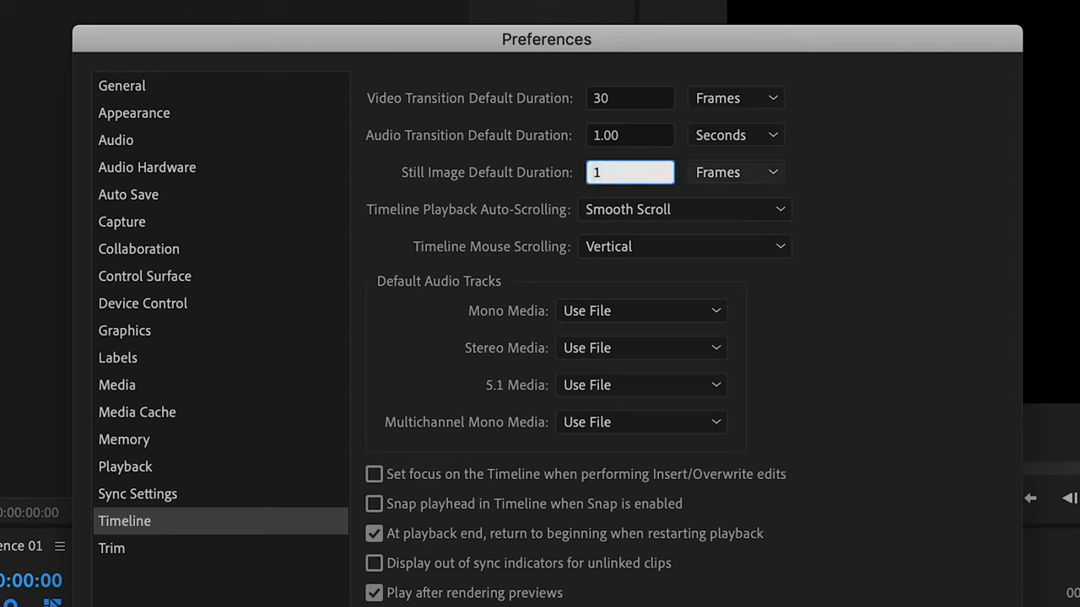
{"action": "left_click", "coordinate": [735, 172]}
{"action": "type", "text": "2"}
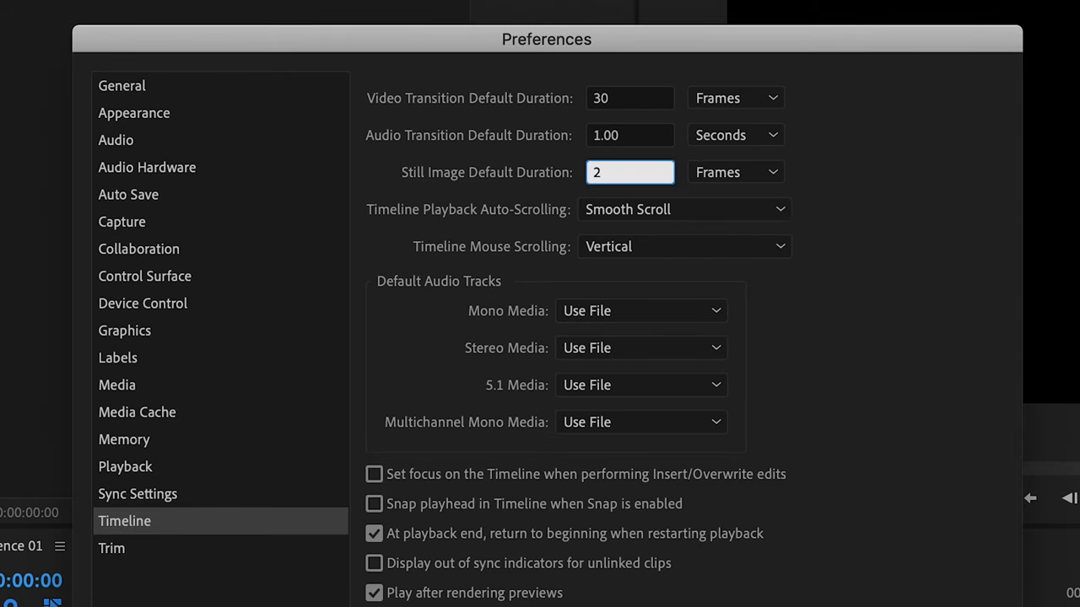
{"action": "left_click", "coordinate": [734, 172]}
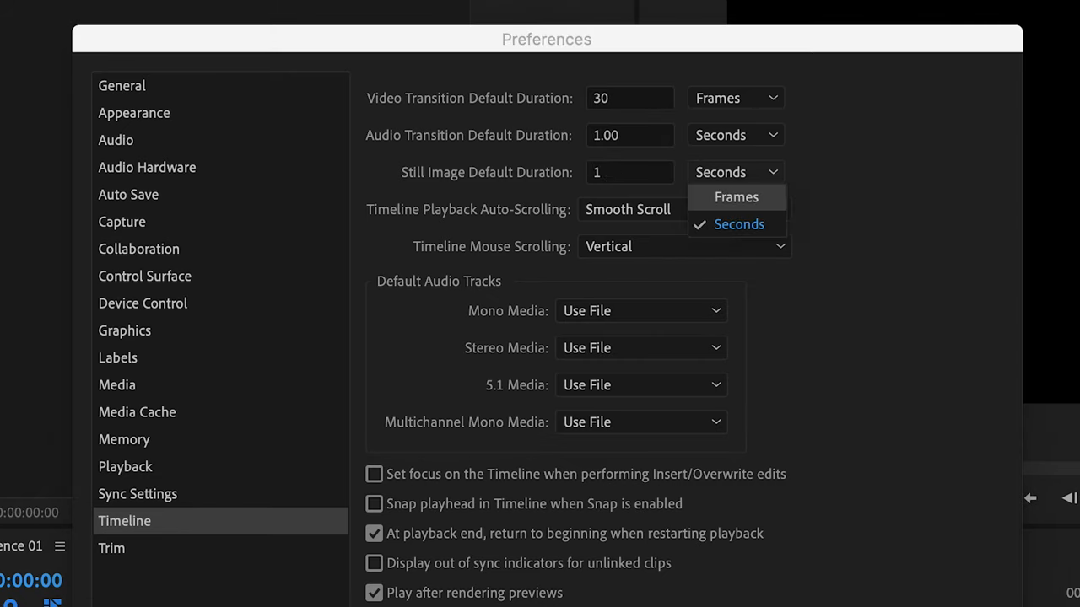
{"action": "left_click", "coordinate": [736, 196]}
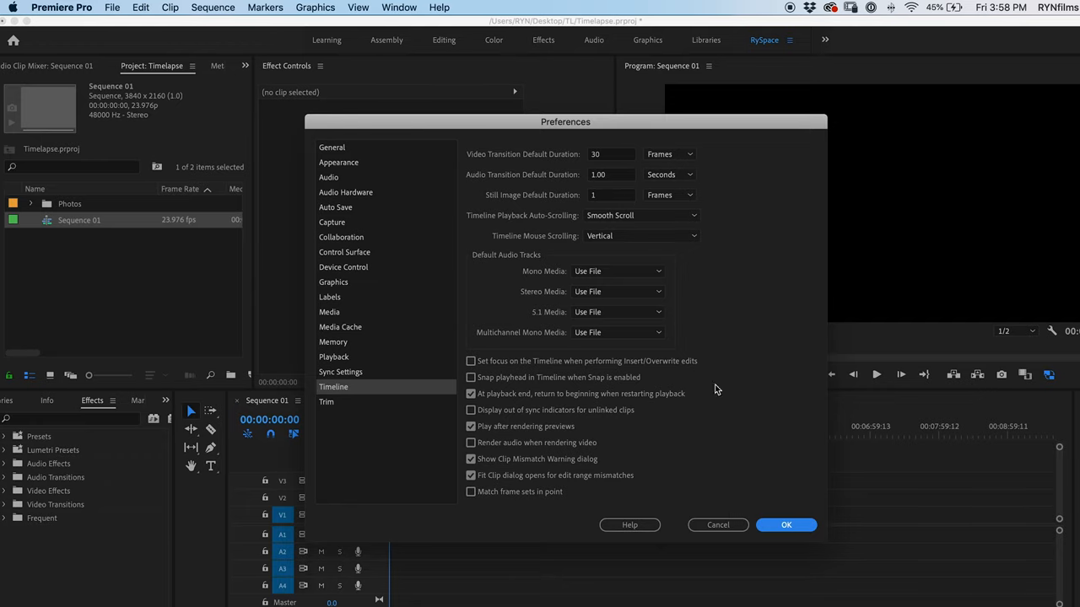
{"action": "left_click", "coordinate": [786, 525]}
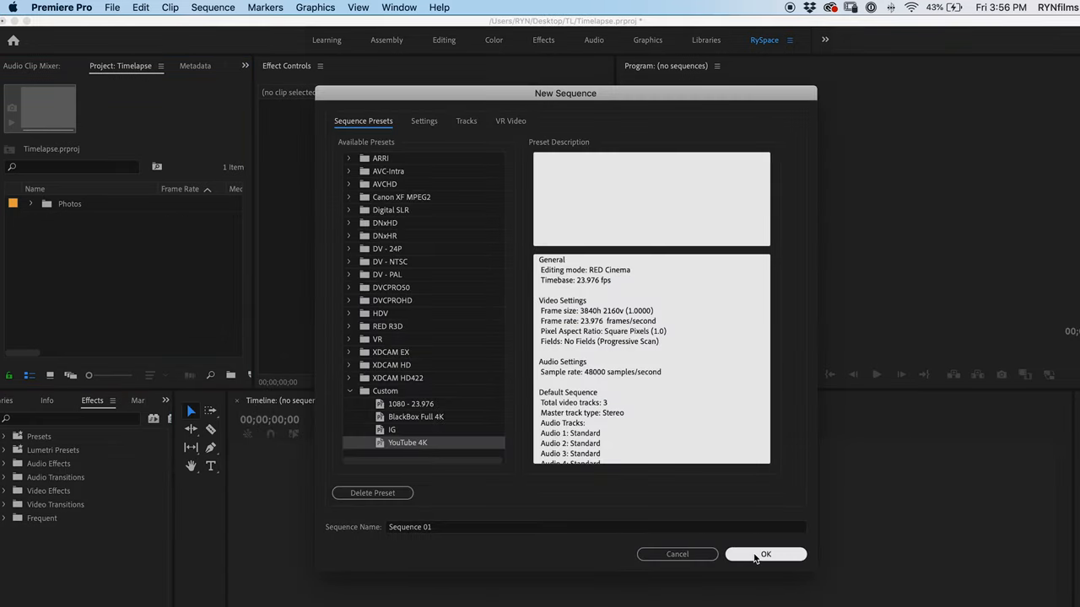
- Create Sequence 01 from the Custom YouTube 4K preset and select the photo clip on its timeline
{"action": "left_click", "coordinate": [766, 554]}
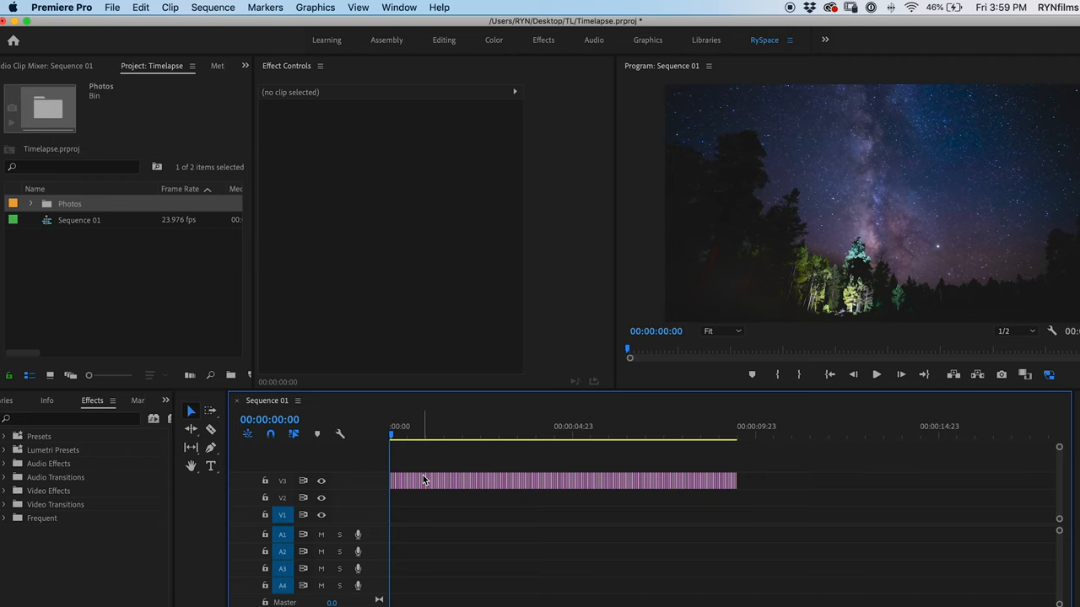
{"action": "left_click", "coordinate": [875, 374]}
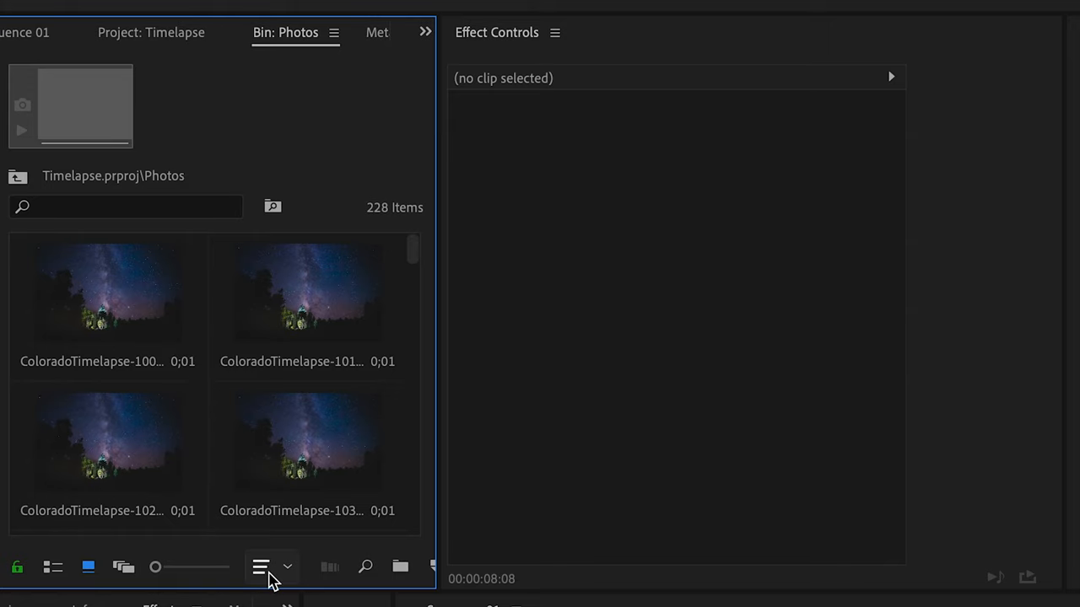
{"action": "mouse_move", "coordinate": [273, 577]}
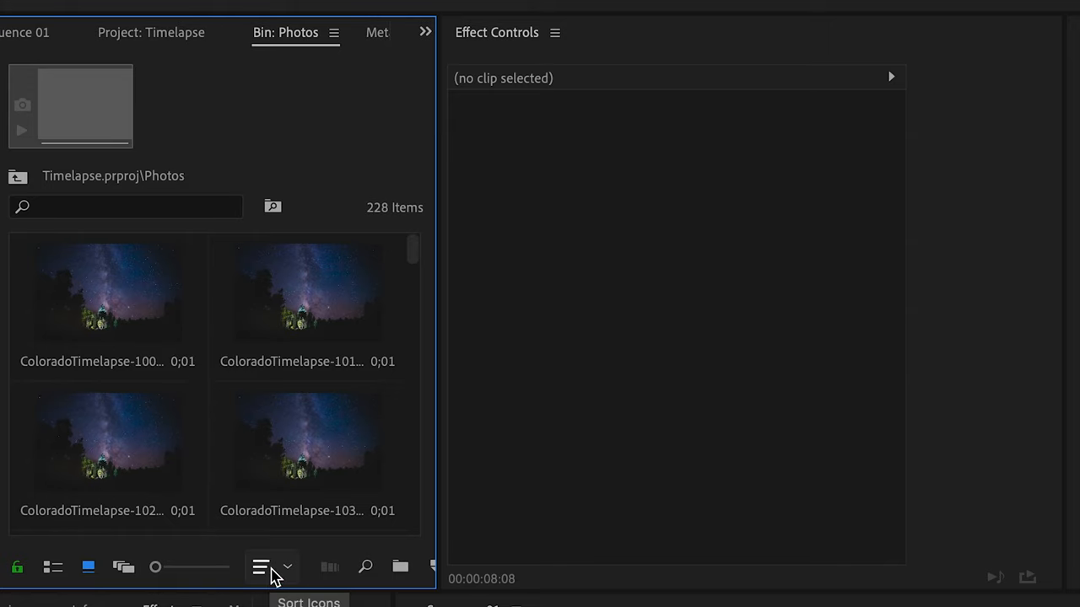
- Sort the Photos bin thumbnails by name and select all 228 ColoradoTimelapse photos
{"action": "left_click", "coordinate": [260, 567]}
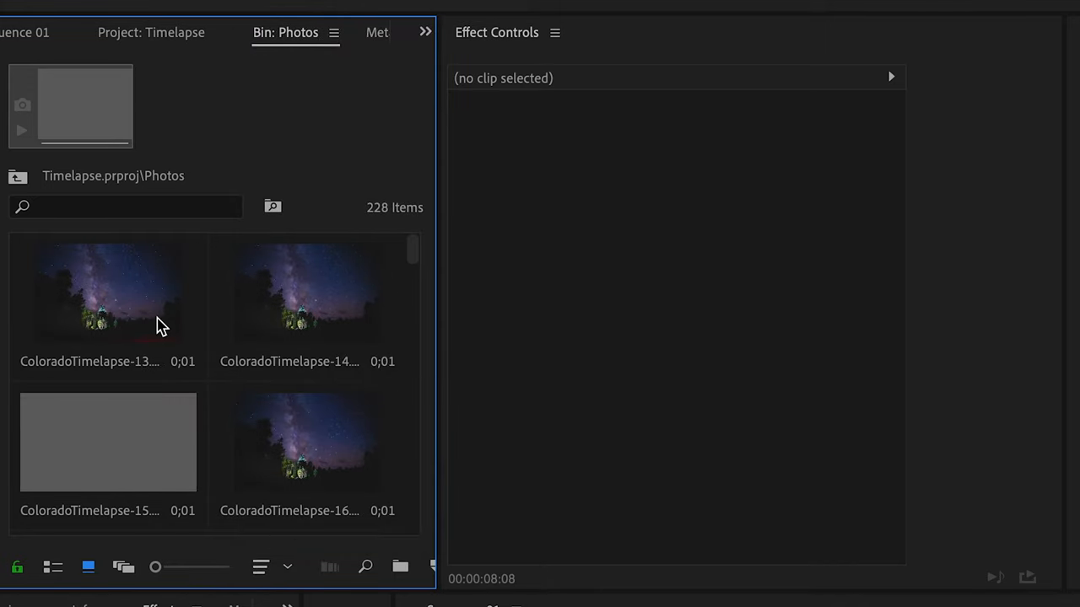
{"action": "key", "text": "ctrl+a"}
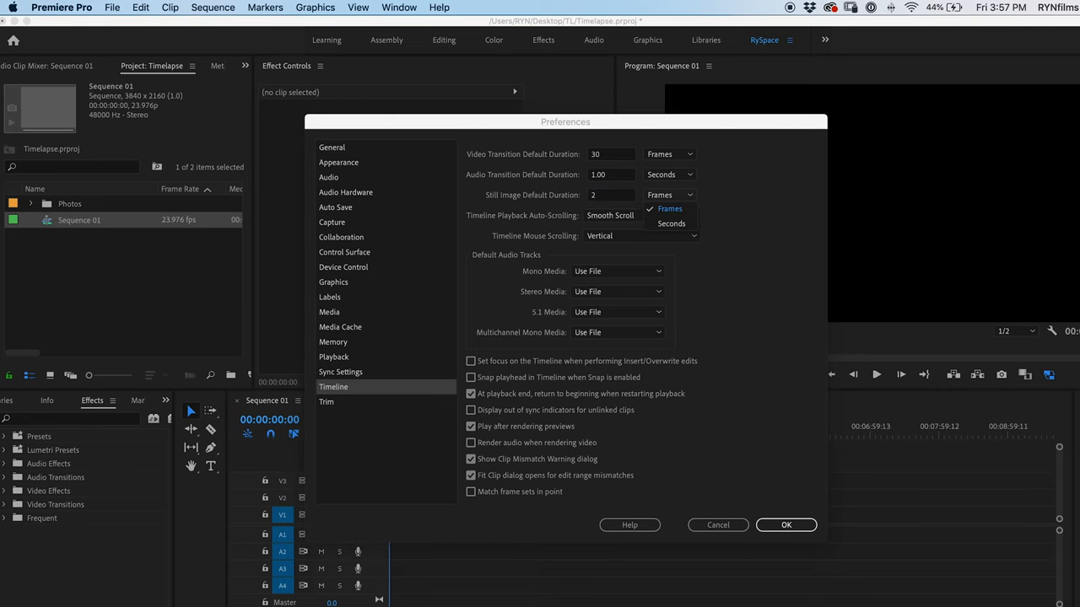
- Switch the still image default duration unit to Seconds and confirm the preferences
{"action": "left_click", "coordinate": [672, 223]}
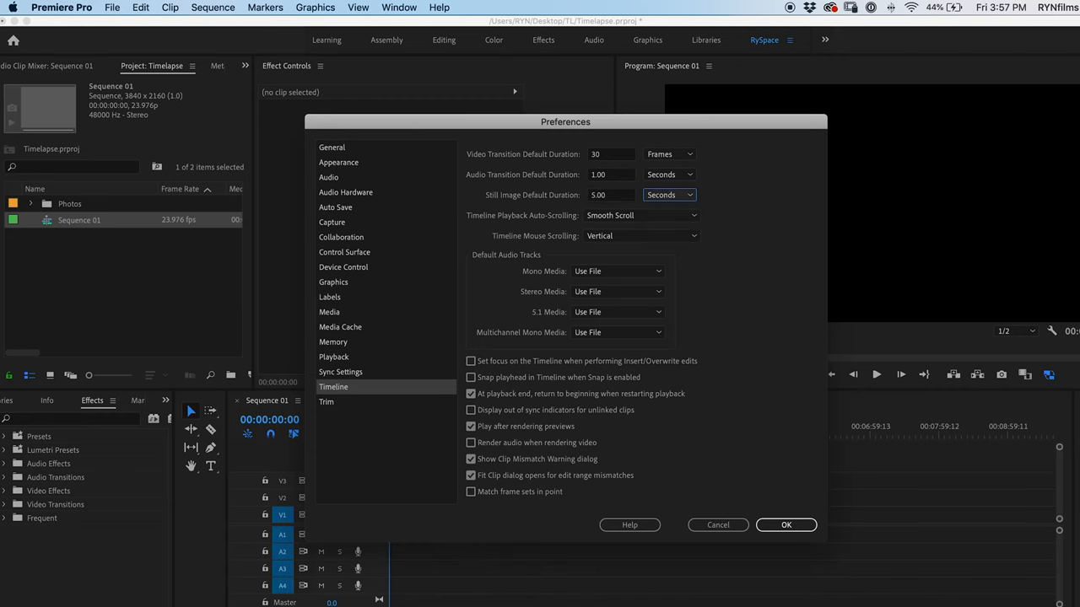
{"action": "left_click", "coordinate": [787, 525]}
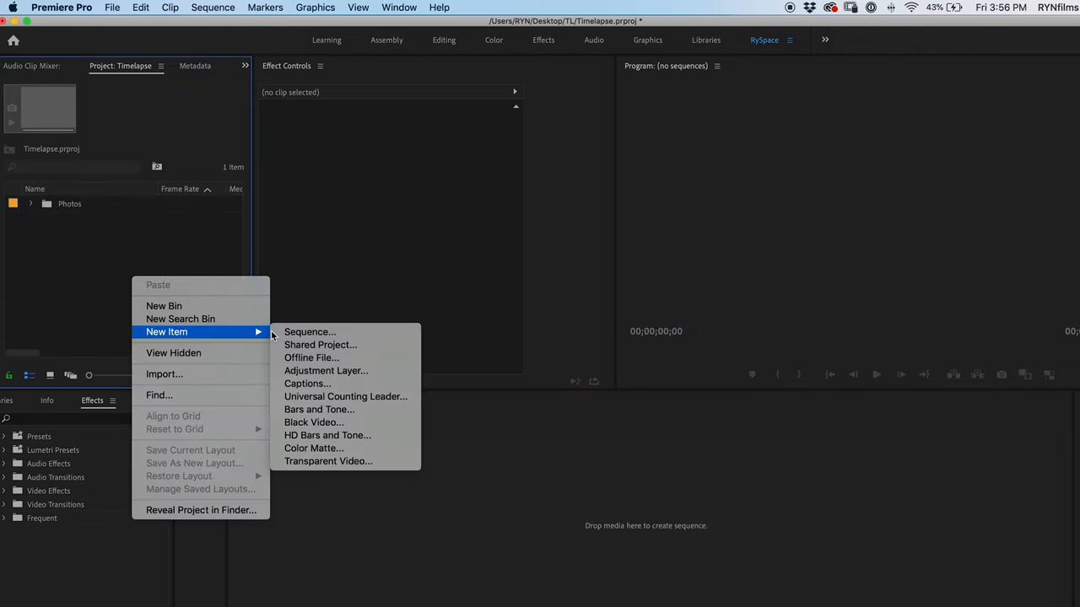
- Create Sequence 01, then sort the Photos bin's ColoradoTimelapse photos and select them all
{"action": "left_click", "coordinate": [310, 331]}
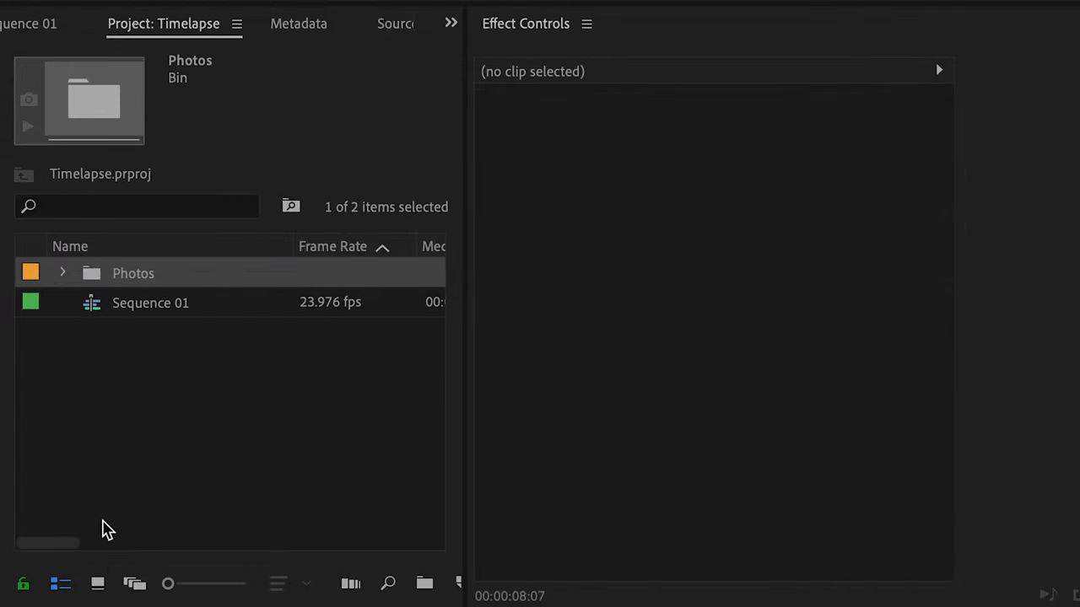
{"action": "double_click", "coordinate": [132, 274]}
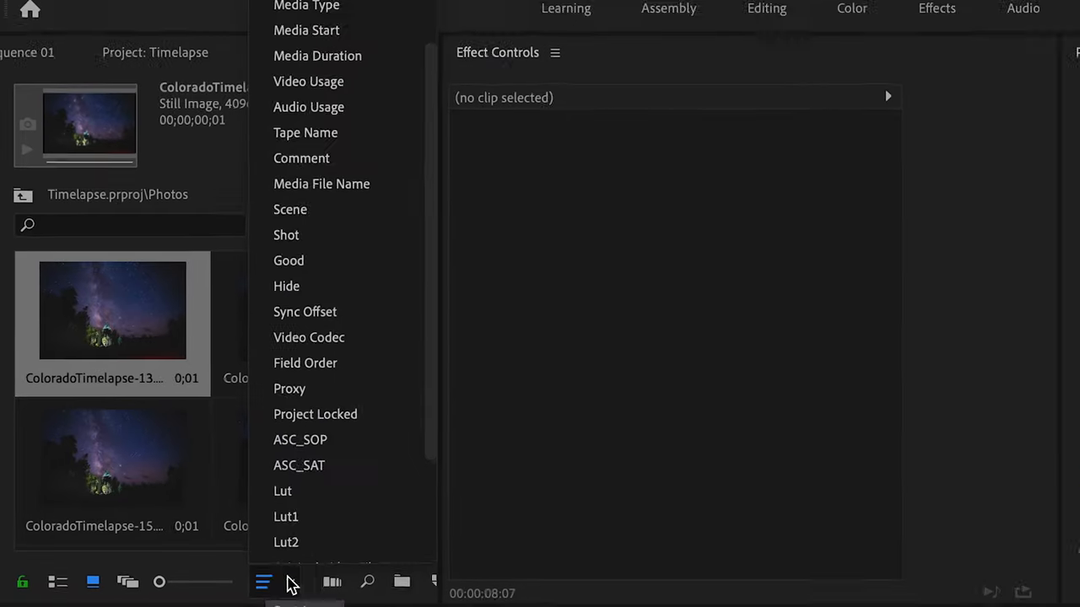
{"action": "left_click", "coordinate": [263, 580]}
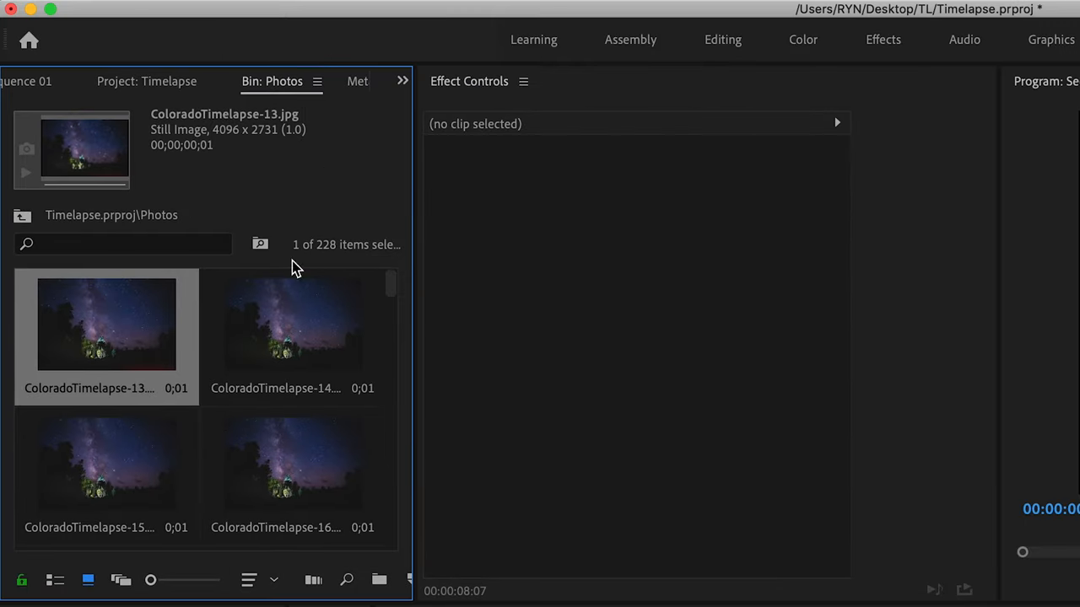
{"action": "key", "text": "cmd+a"}
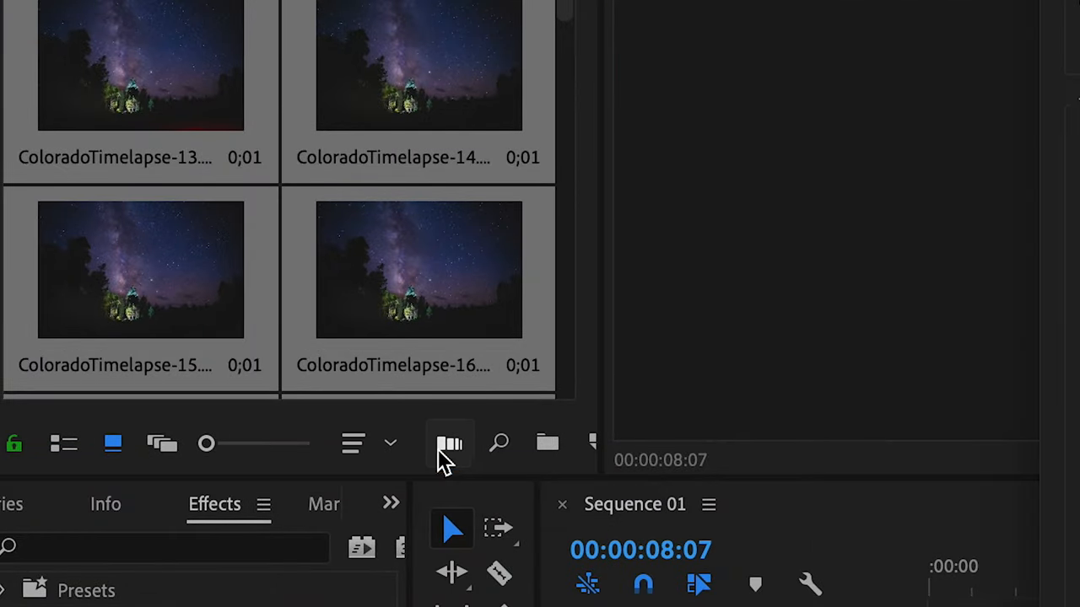
- Automate all 228 photos to Sequence 01 sequentially with Overwrite Edit at 1 frame per still
{"action": "left_click", "coordinate": [449, 445]}
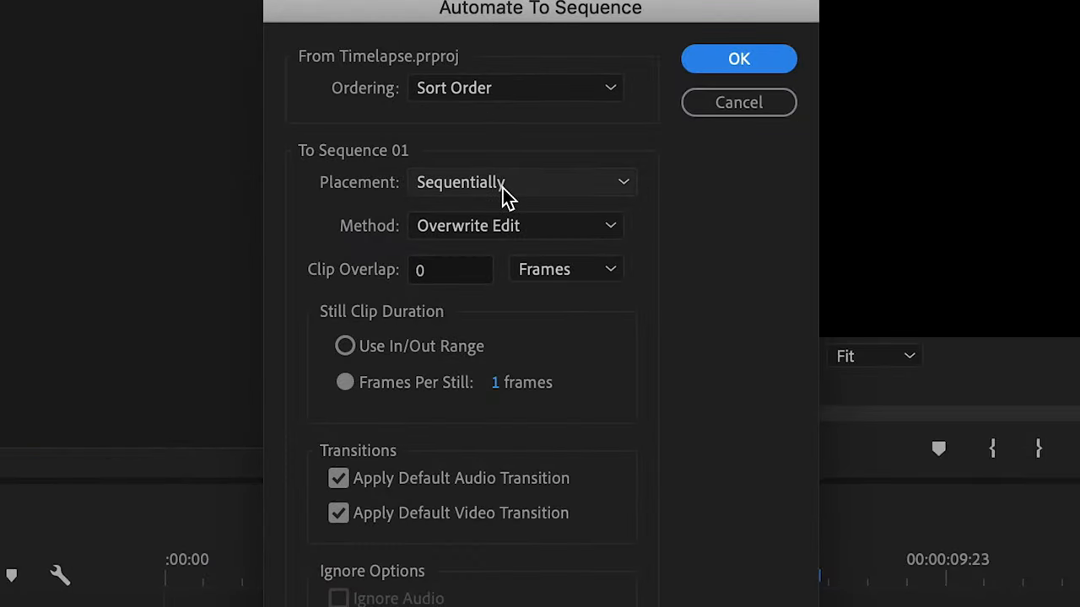
{"action": "left_click", "coordinate": [515, 226]}
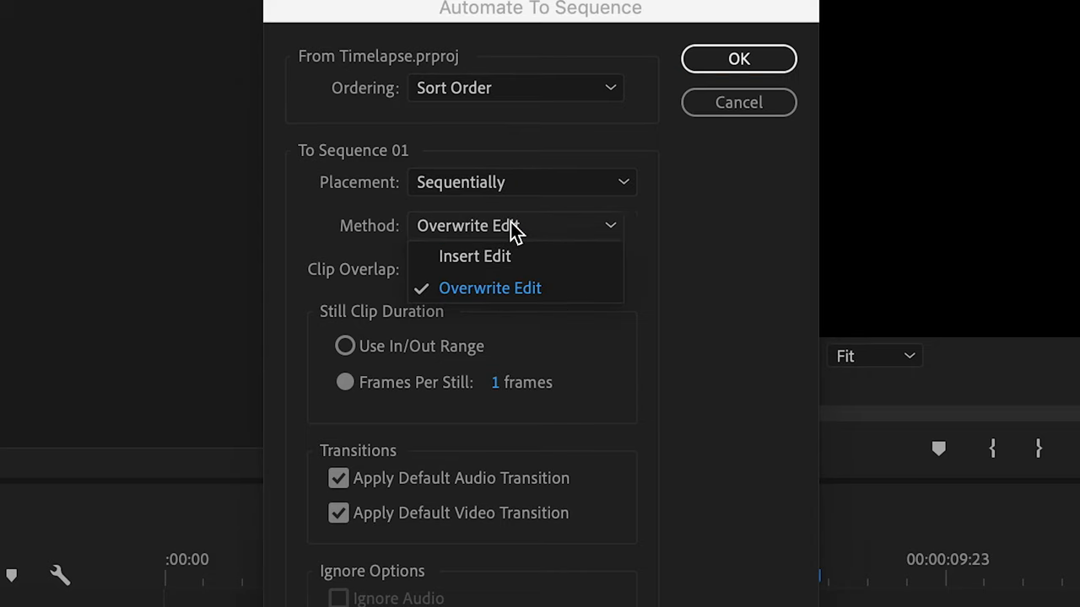
{"action": "left_click", "coordinate": [489, 286]}
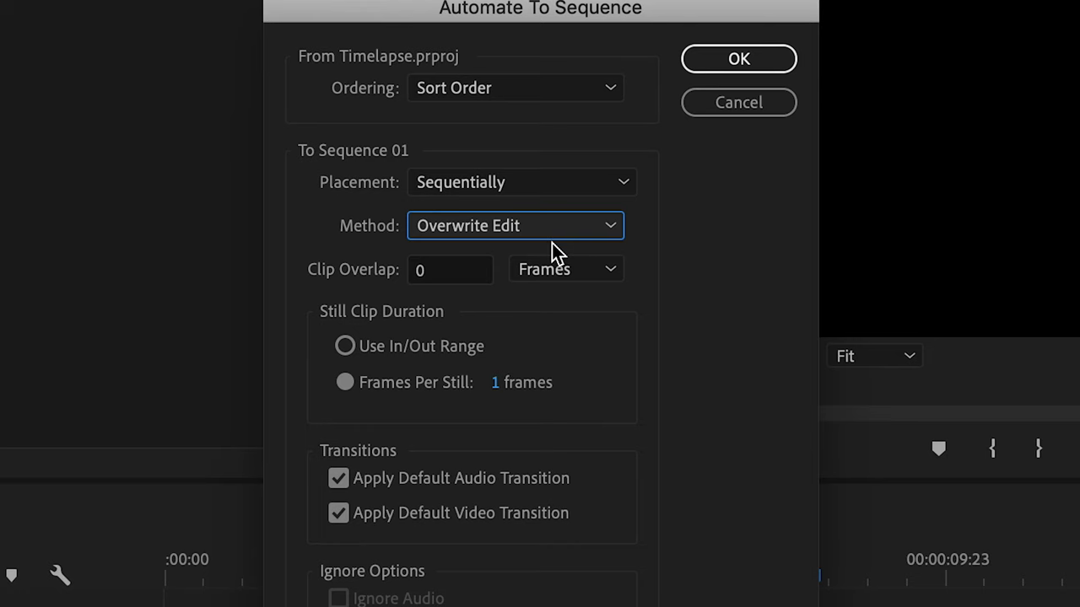
{"action": "mouse_move", "coordinate": [454, 280]}
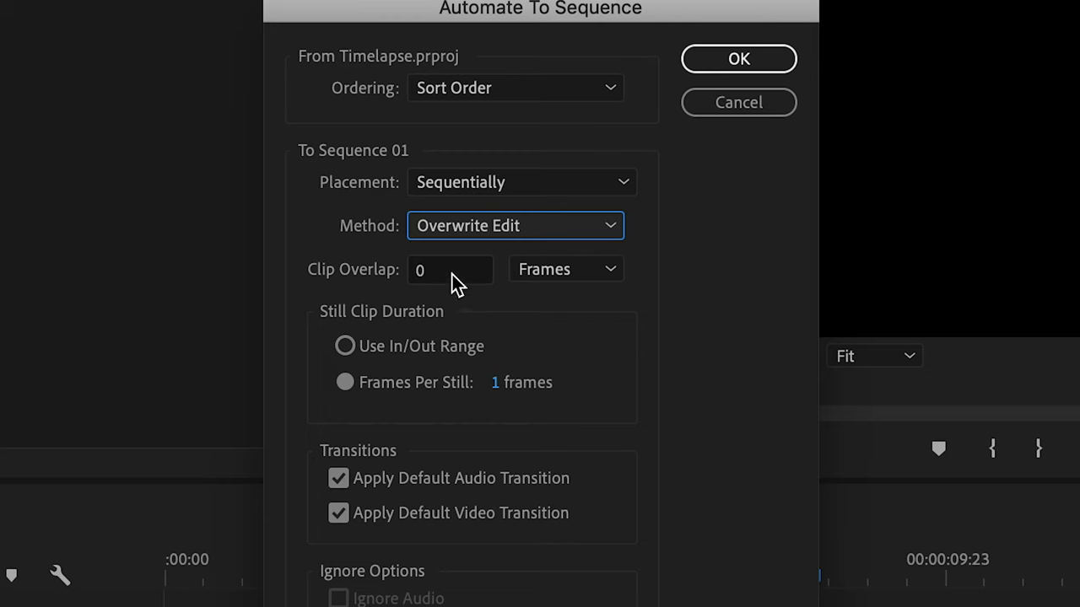
{"action": "left_click", "coordinate": [341, 381]}
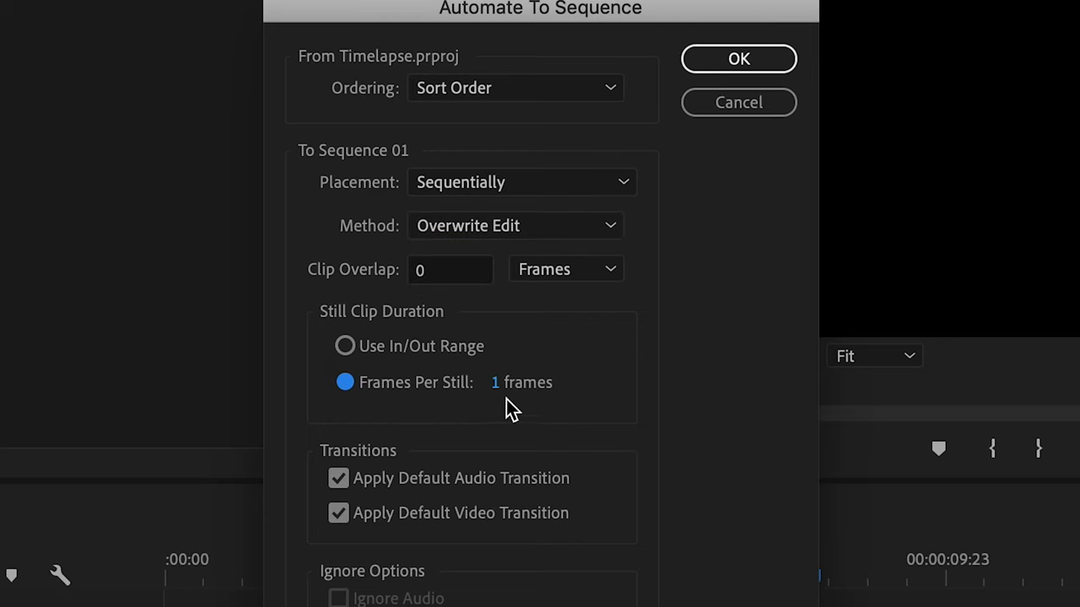
{"action": "left_click", "coordinate": [739, 57]}
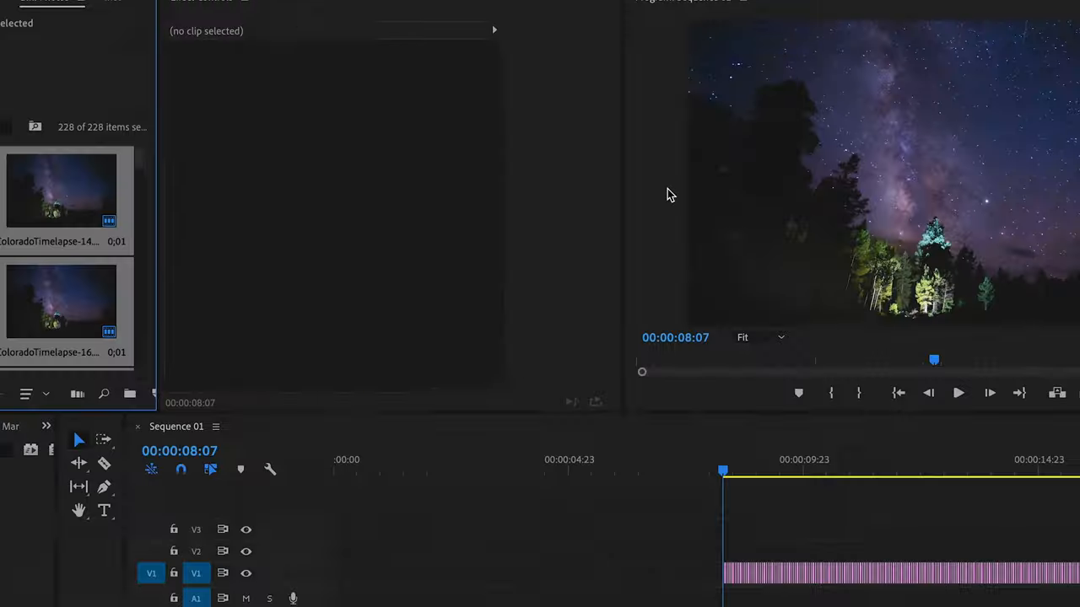